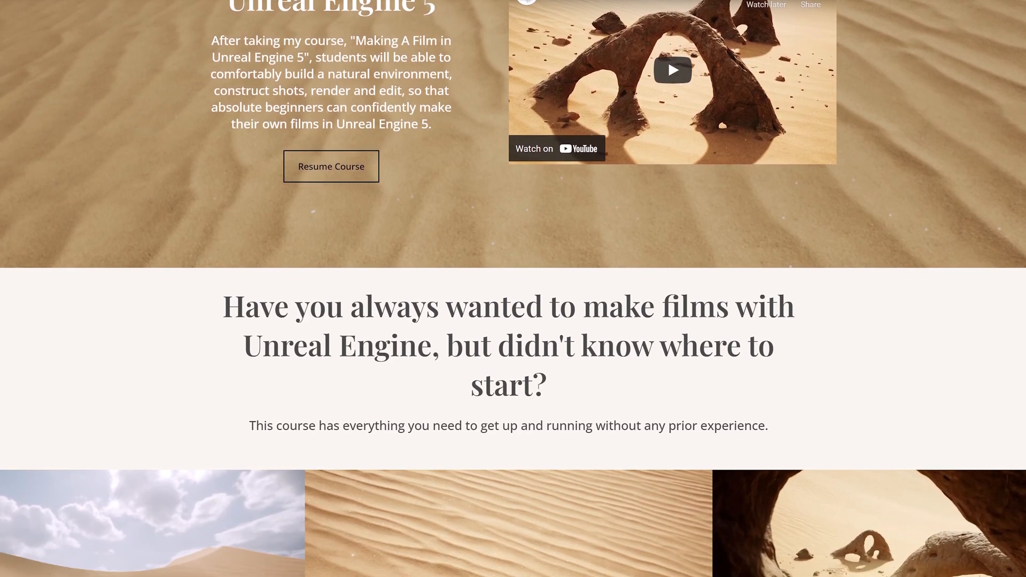
Open the Making A Film in Unreal Engine 5 course landing page.
{"action": "left_click", "coordinate": [331, 167]}
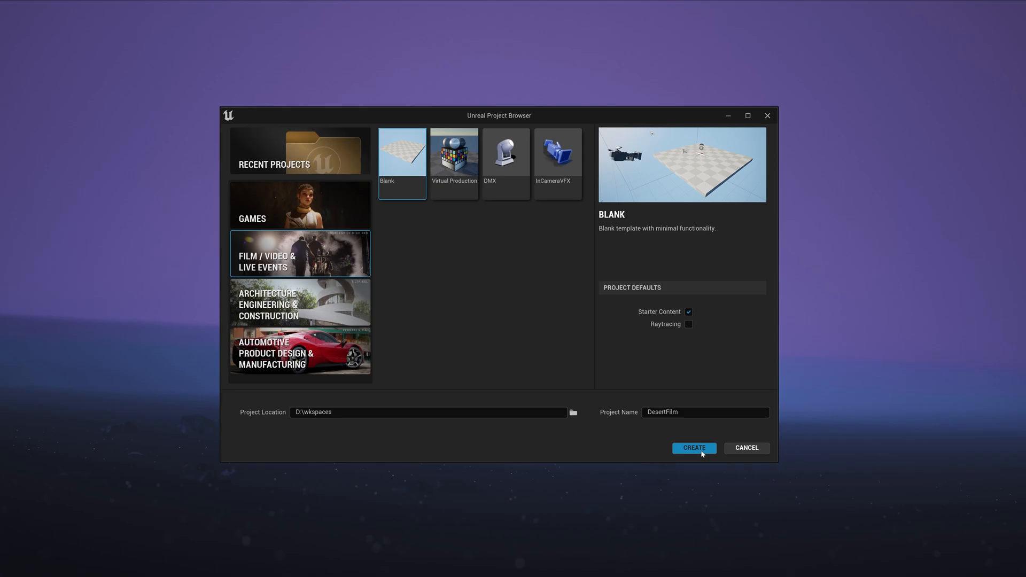
Create the blank Film/Video & Live Events project named DesertFilm.
{"action": "left_click", "coordinate": [694, 448]}
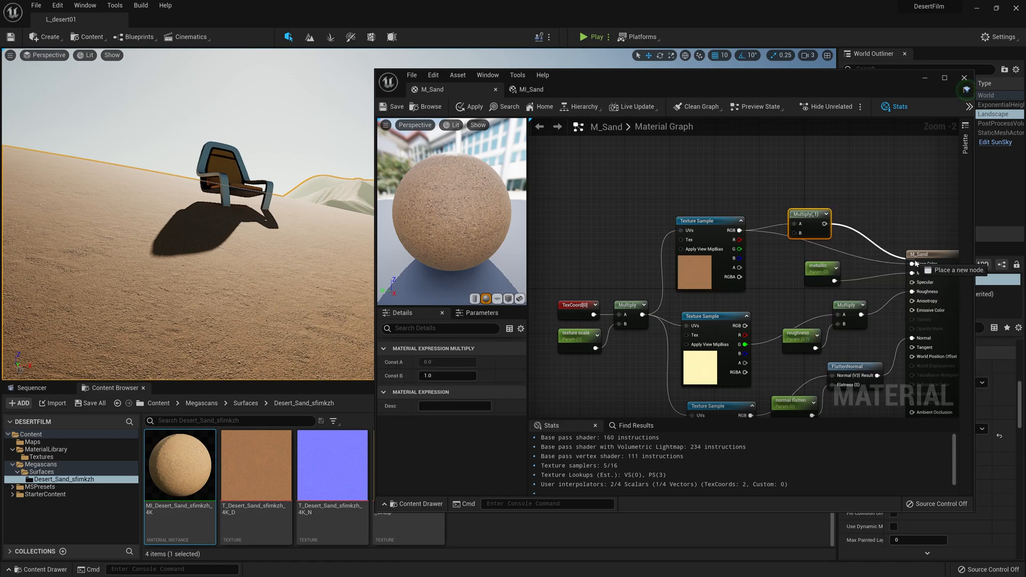
{"action": "left_click", "coordinate": [965, 77]}
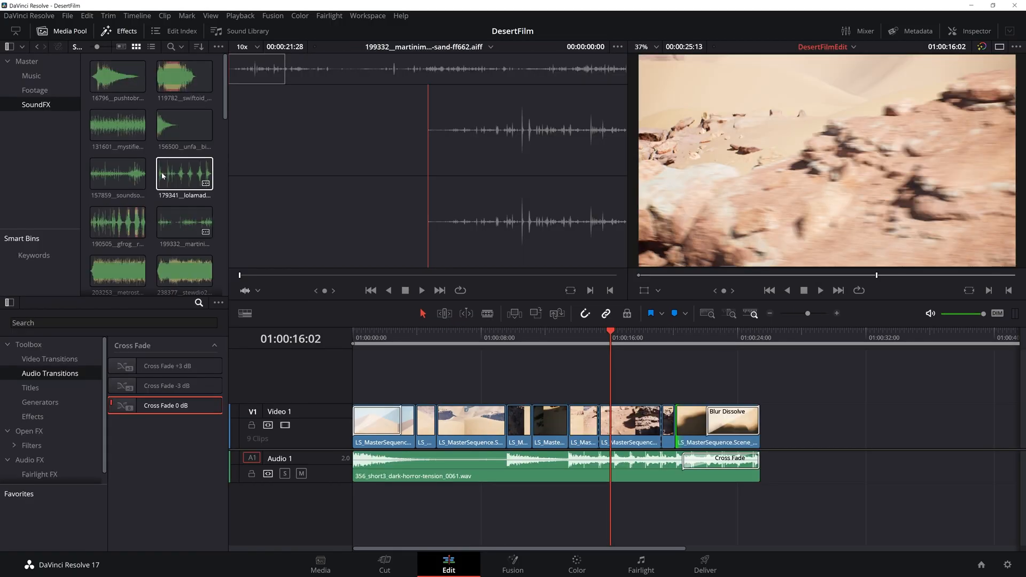
Play the rendered DesertFilm video file.
{"action": "left_click", "coordinate": [576, 565]}
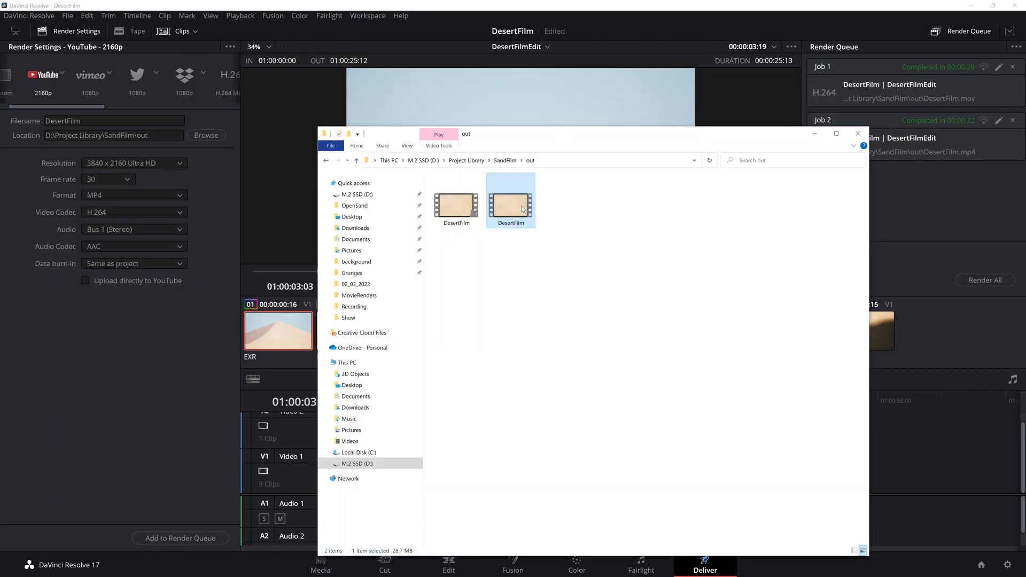
{"action": "double_click", "coordinate": [510, 205]}
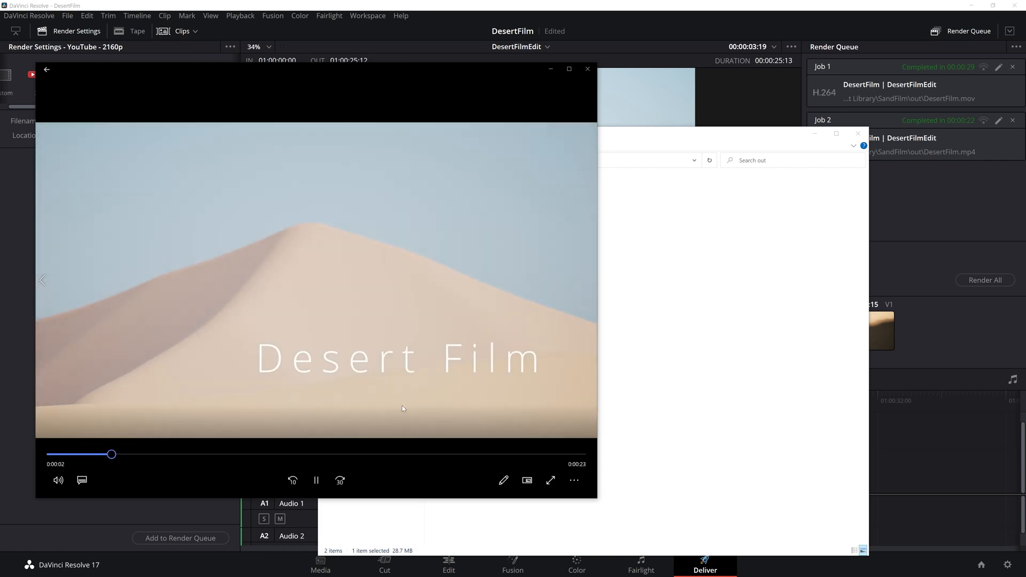